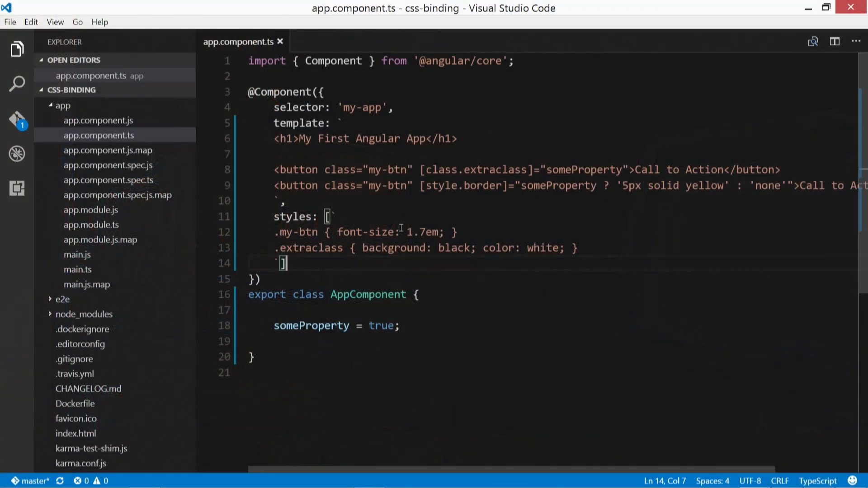
Add two <br> line breaks after the second Call to Action button in the template.
click(442, 198)
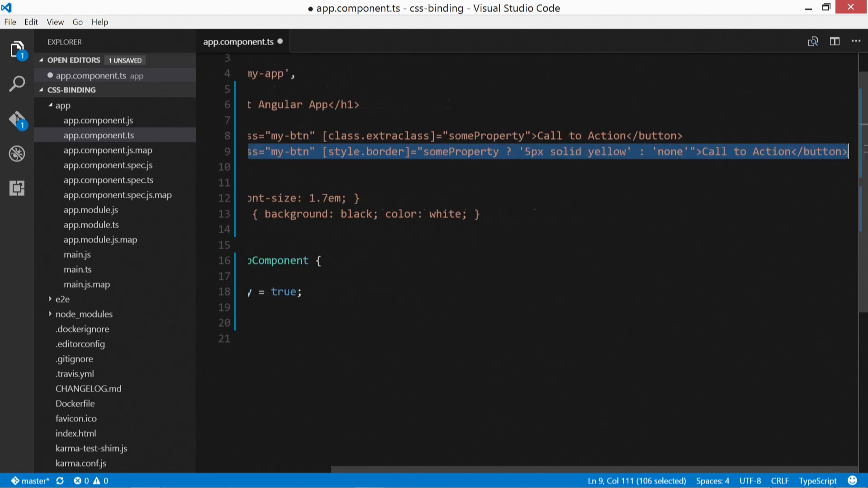
click(847, 152)
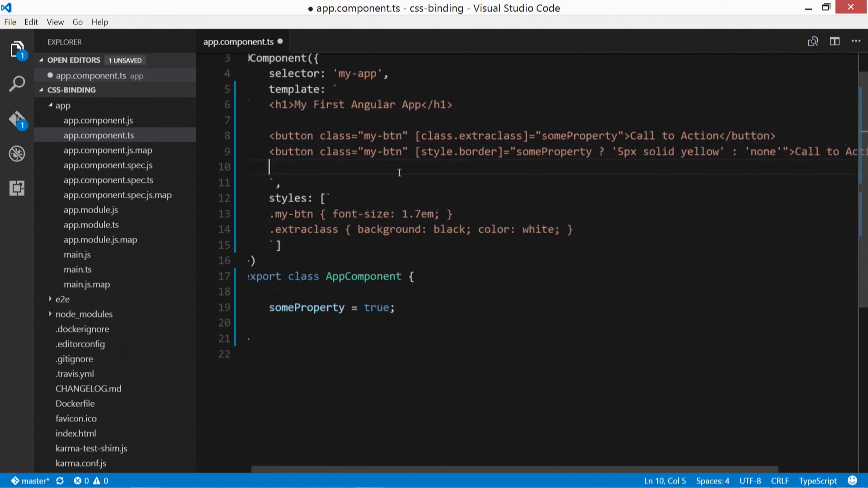
text(<br>)
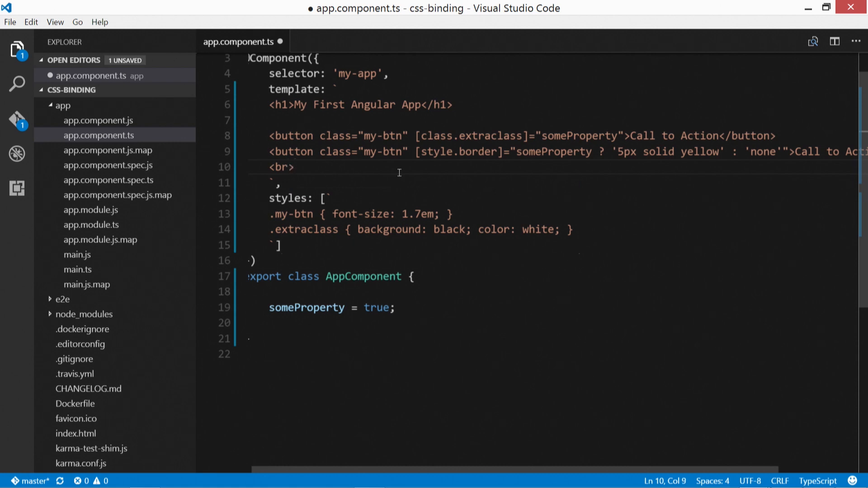
text(<br>)
text(<button)
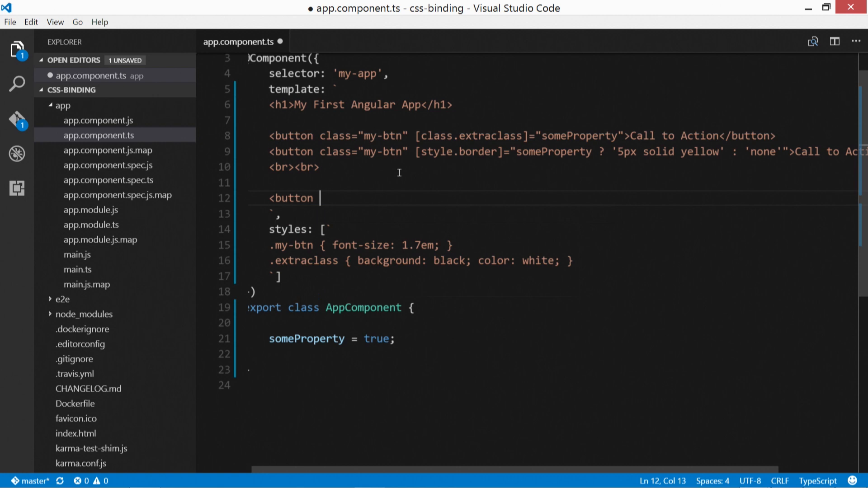
Write <button class="my-btn" [ngClass]="setClasses()">Call to Action</button> as a third button.
text(class="m)
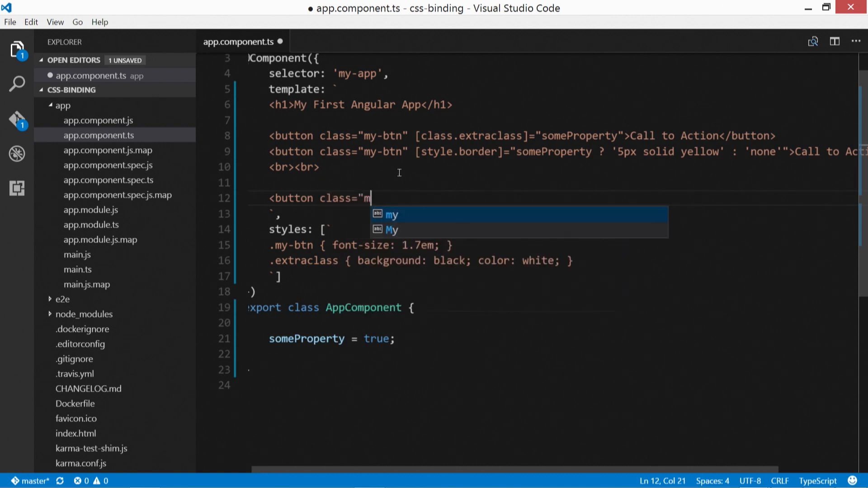
text(y-btn")
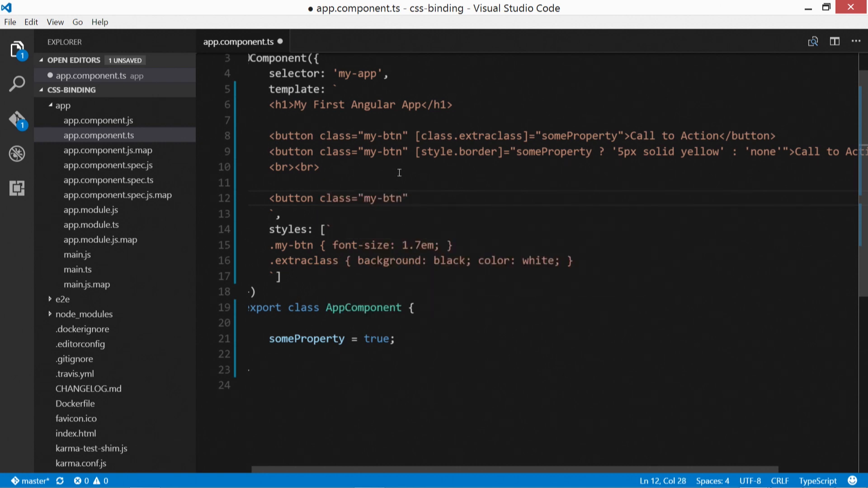
text([])
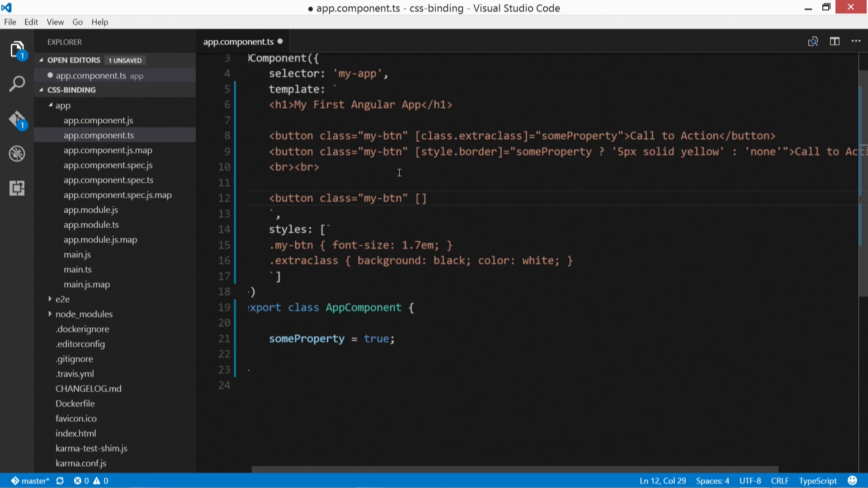
text(ngClass)
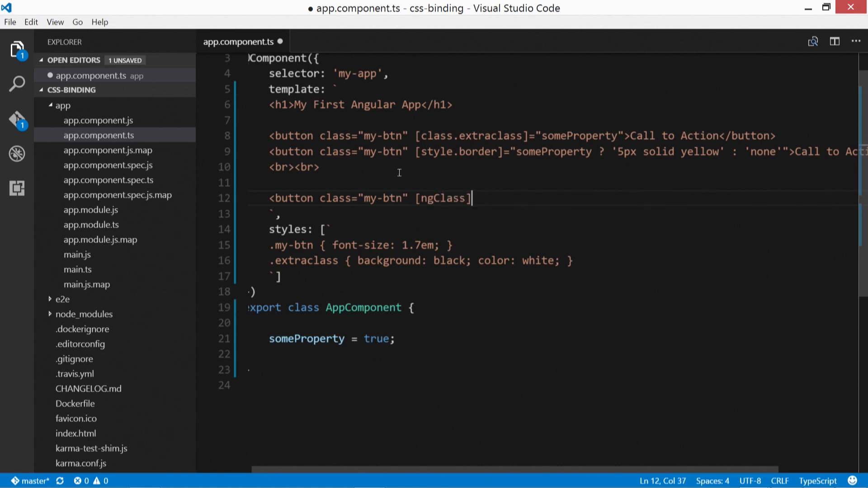
text(=")
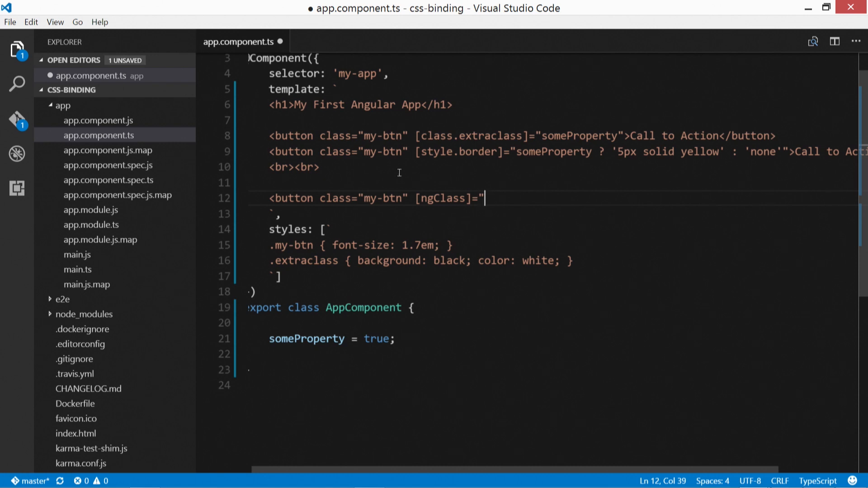
text(setClasses())
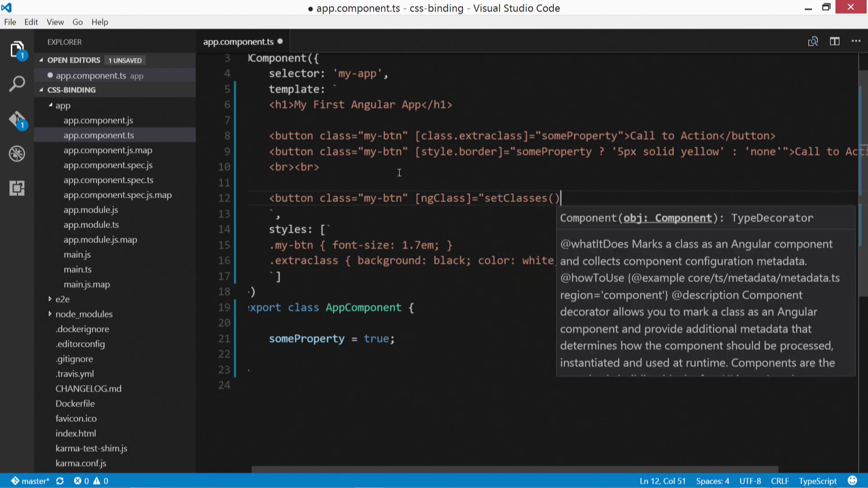
text(">)
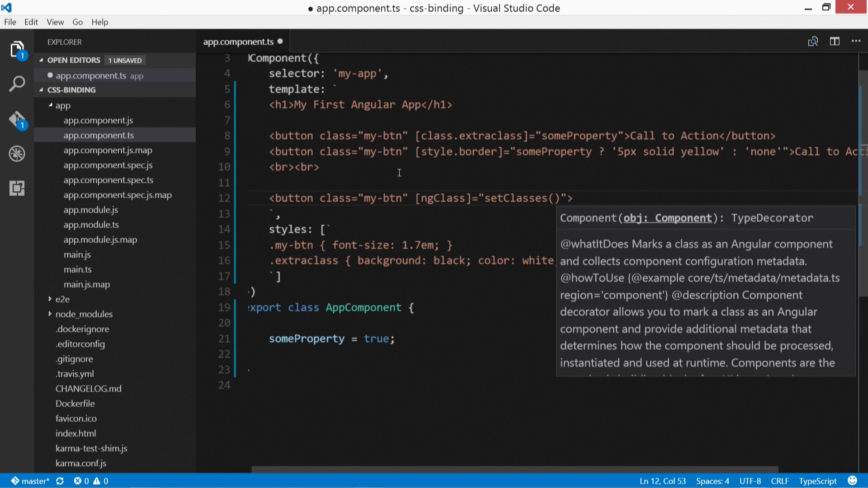
text(Call to Action</button>)
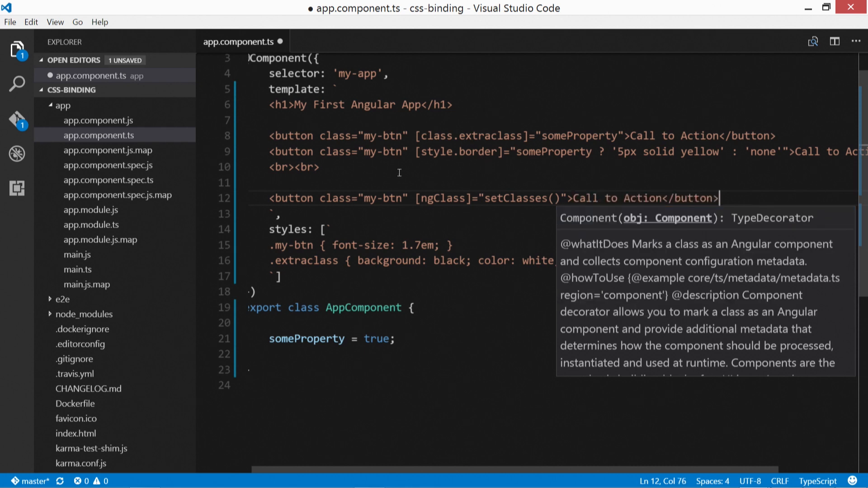
click(400, 338)
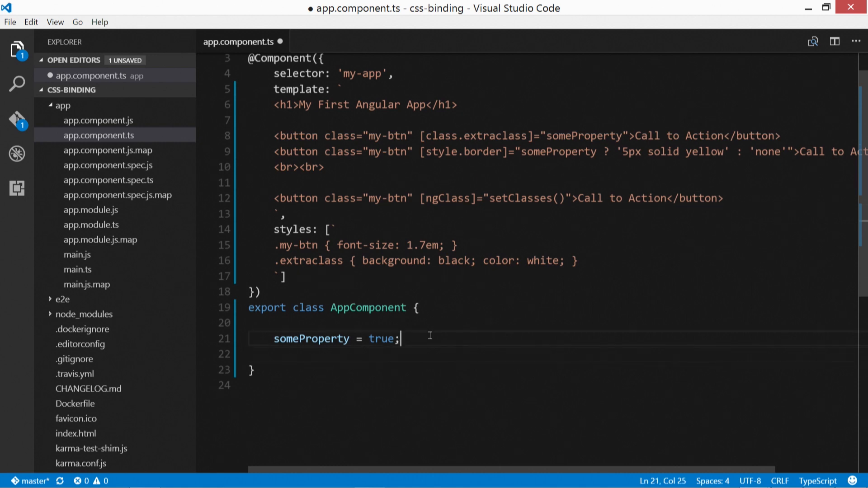
Start a setClasses() method below someProperty containing 'let classes = {'.
key(Enter)
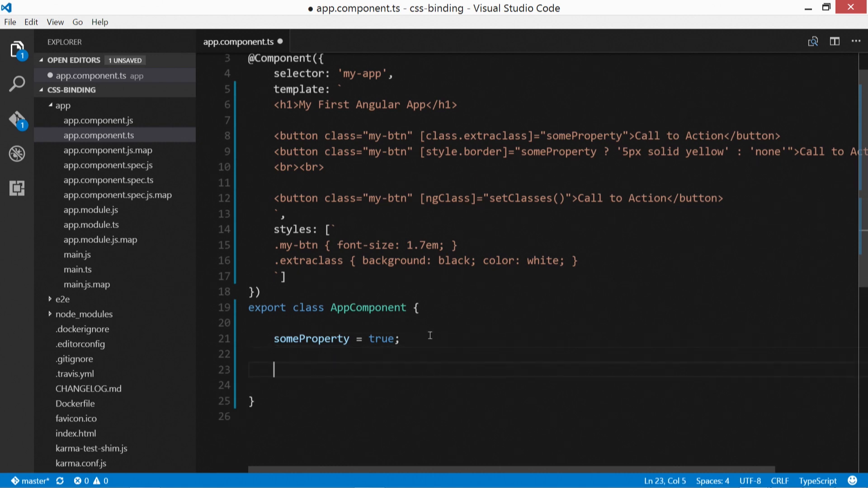
mouse_move(581, 165)
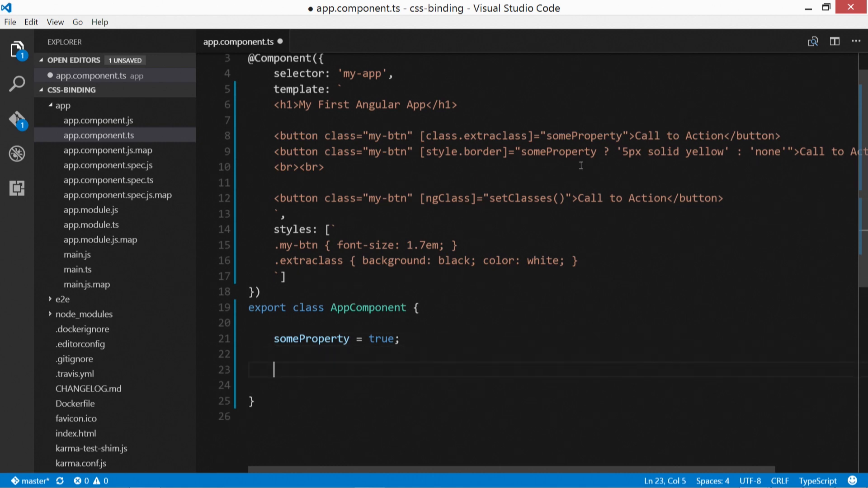
double_click(521, 199)
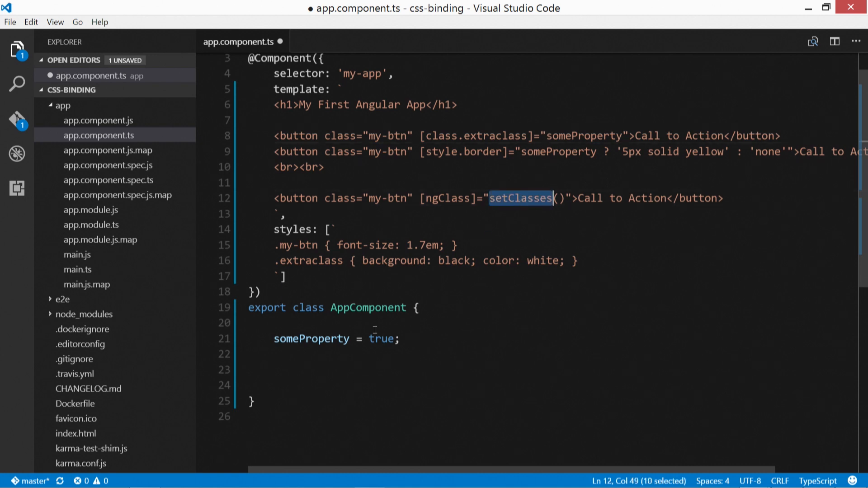
text(setC)
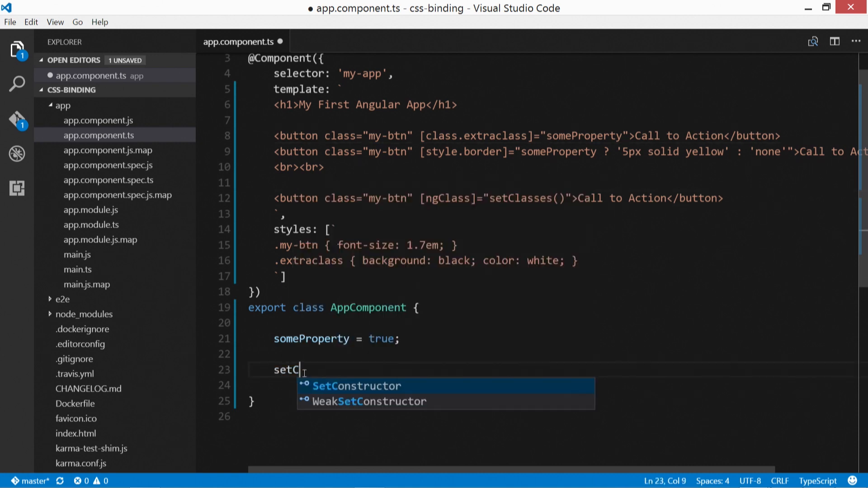
text(lasses())
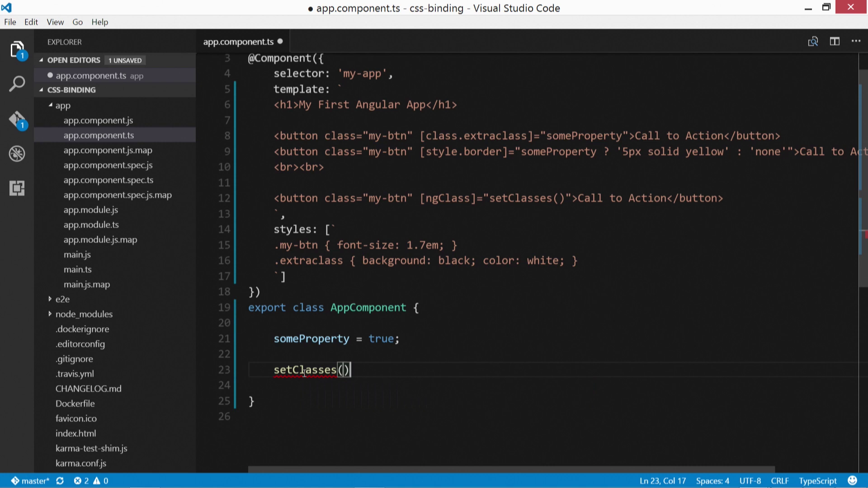
text({)
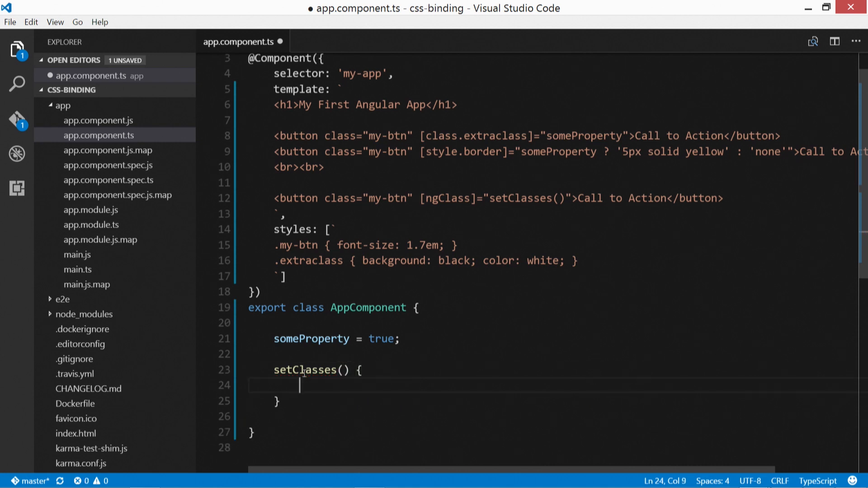
text(let clas)
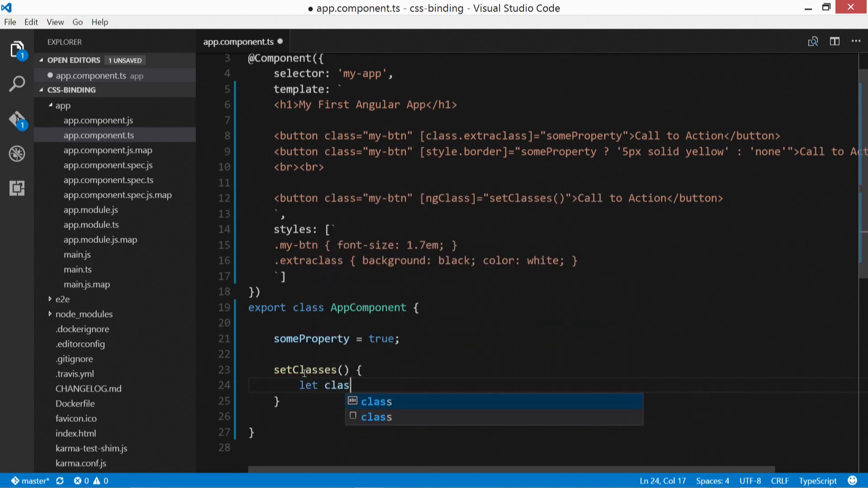
text(ses = {)
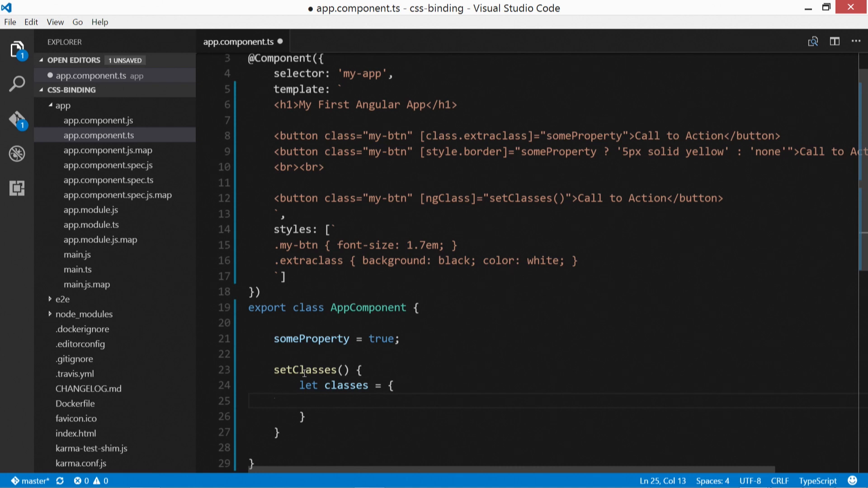
scroll(down, 3)
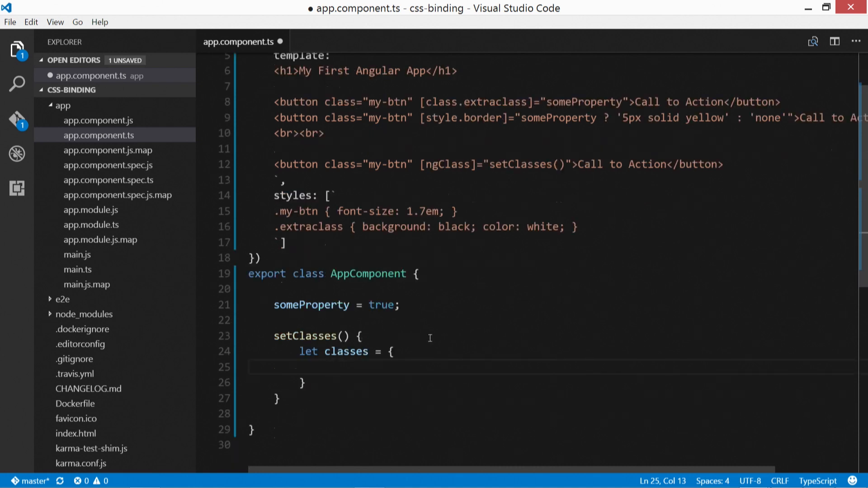
Map extraclass to this.someProperty in the classes object.
text(extr)
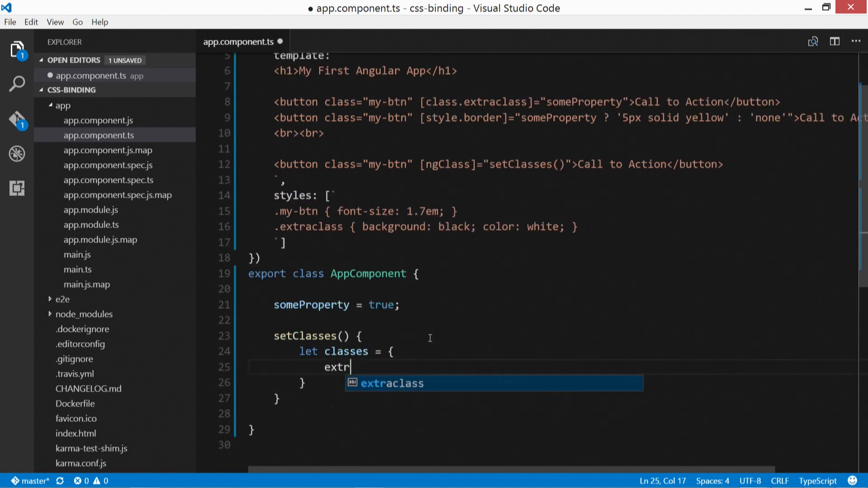
text(a)
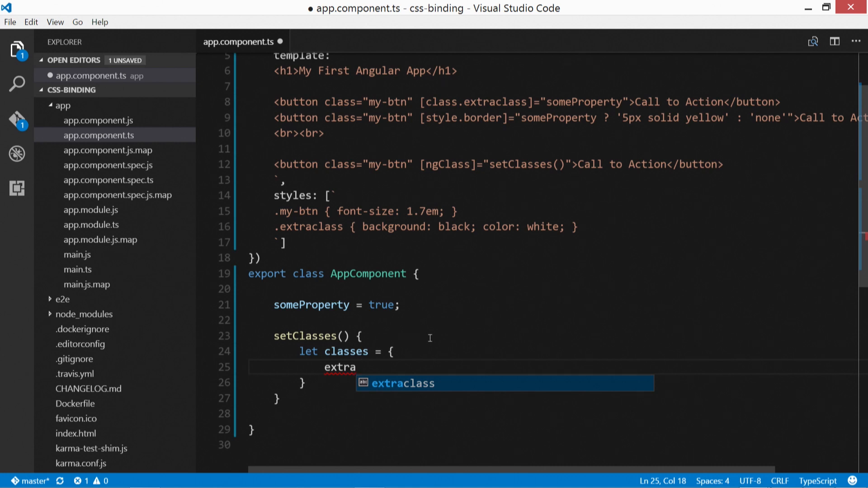
text(class)
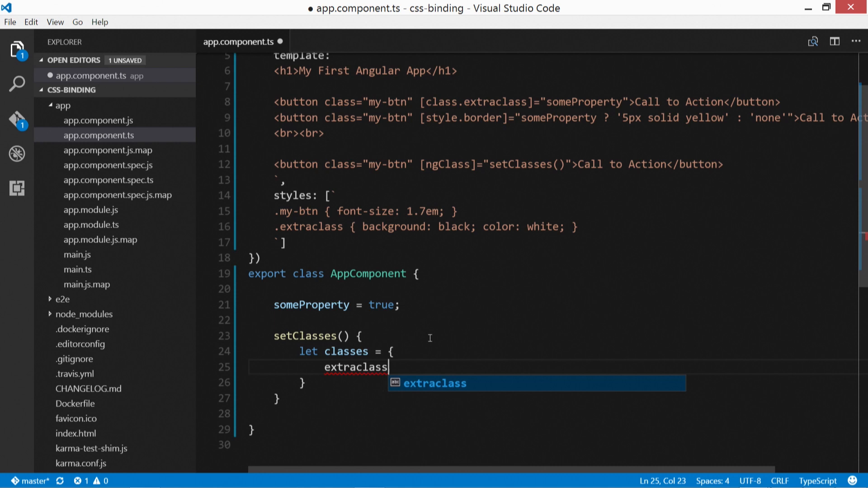
text(:)
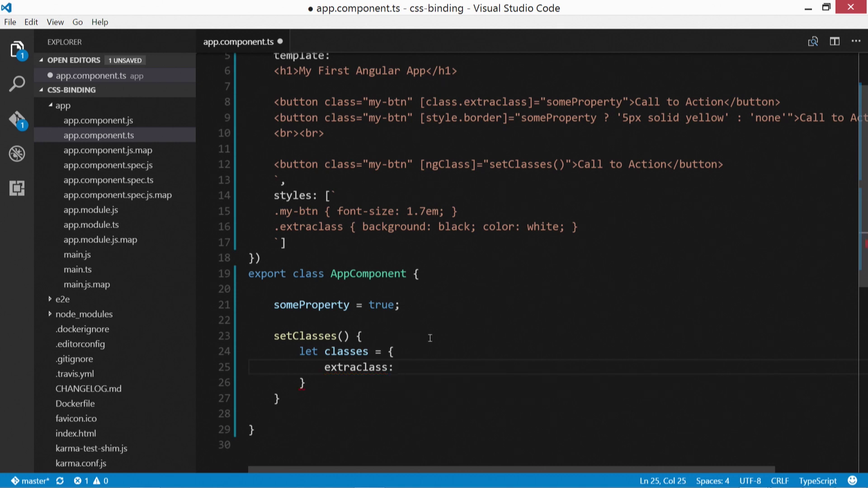
text(this.someProperty,)
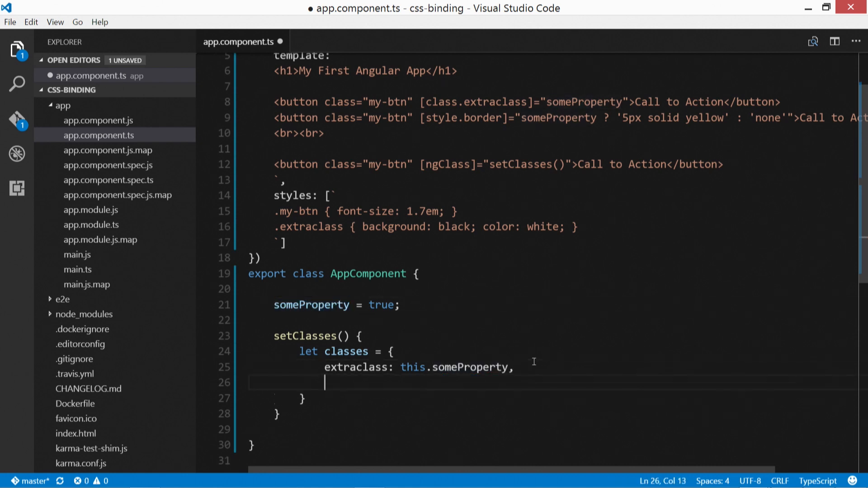
click(529, 368)
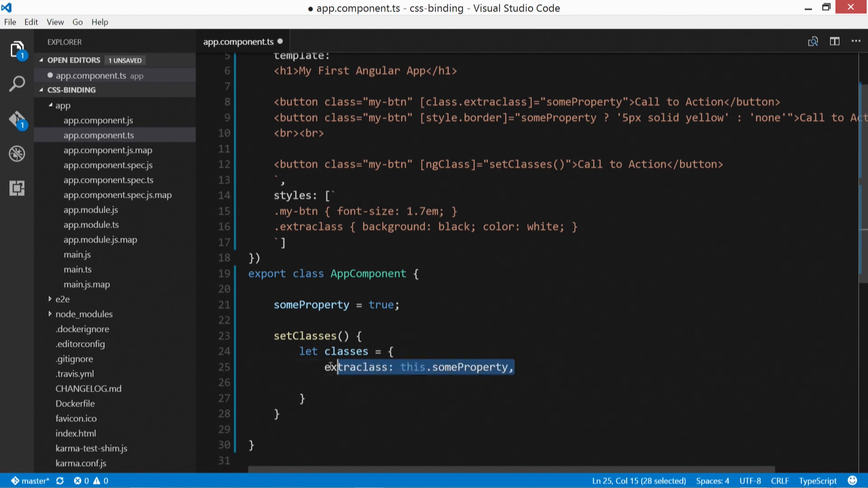
Map anotherclass to this.anotherProperty on the next line of the classes object.
click(329, 383)
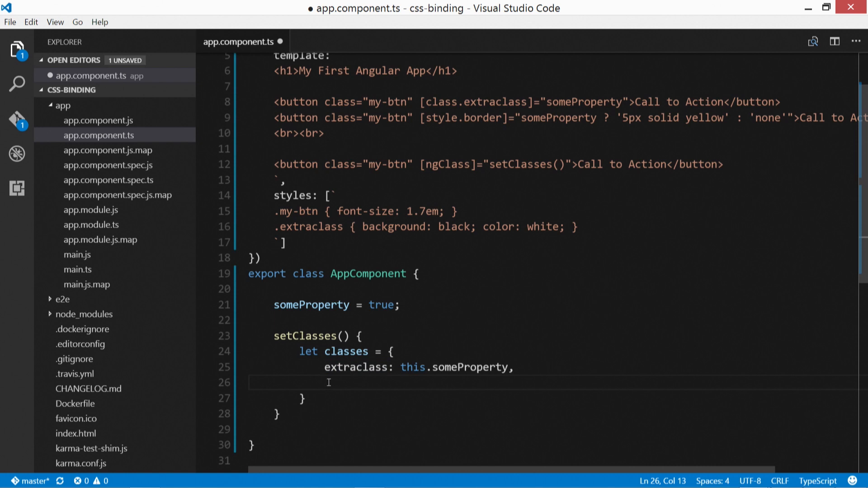
text(a)
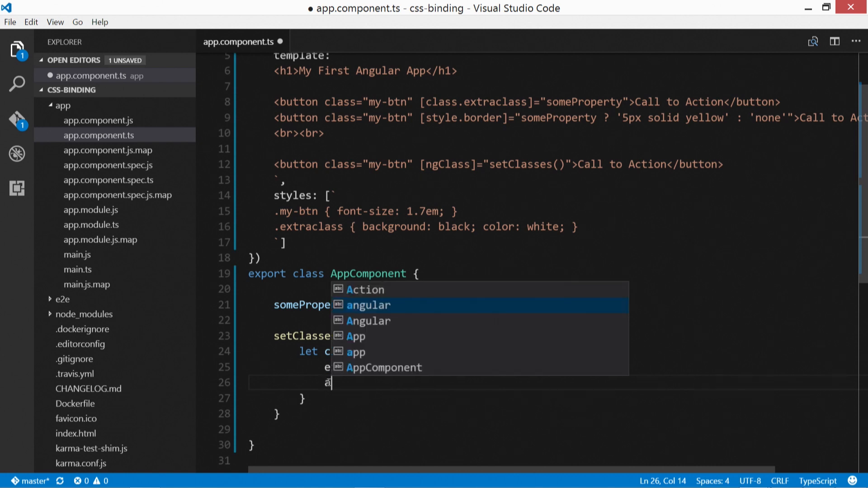
text(notherclass:)
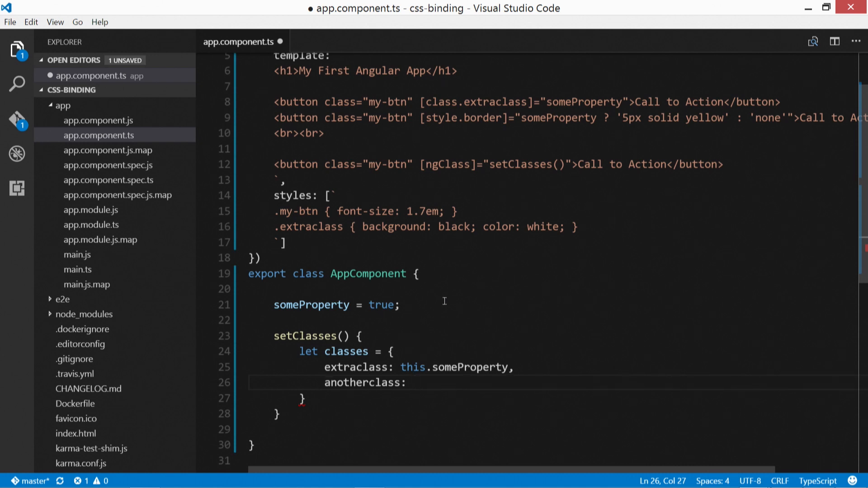
text(this.another)
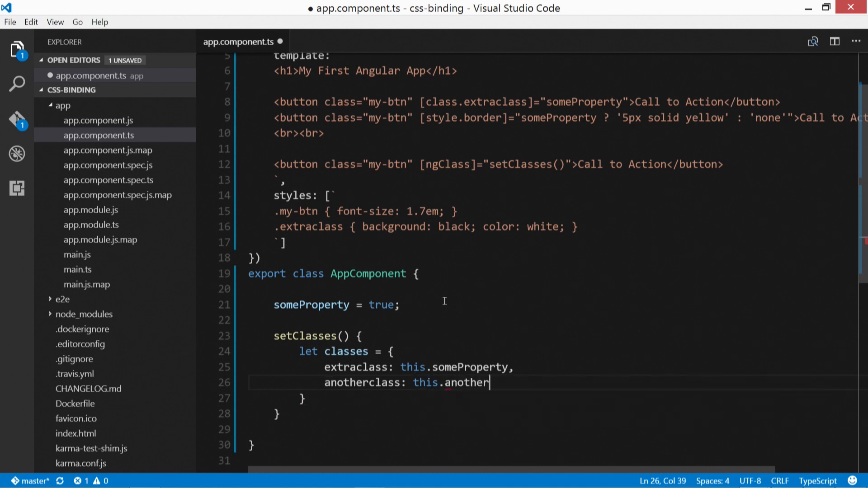
text(Property)
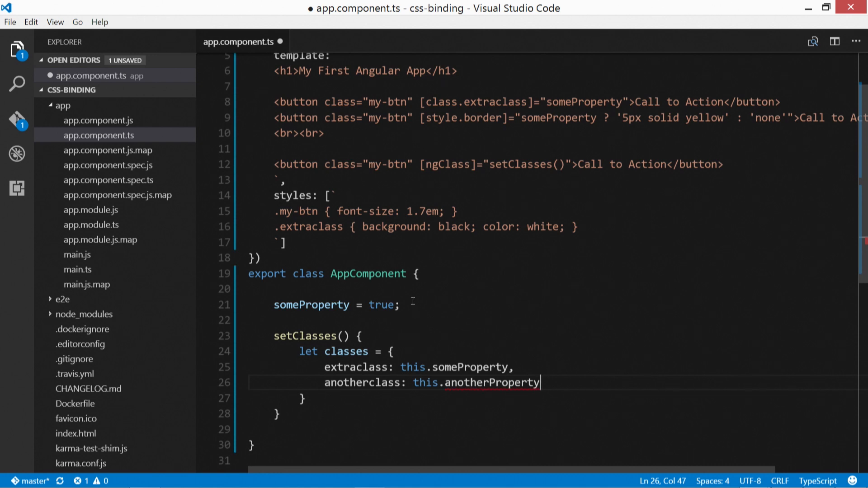
Declare anotherProperty, style .anotherclass with font-weight: bold, and add a return statement to setClasses.
click(402, 305)
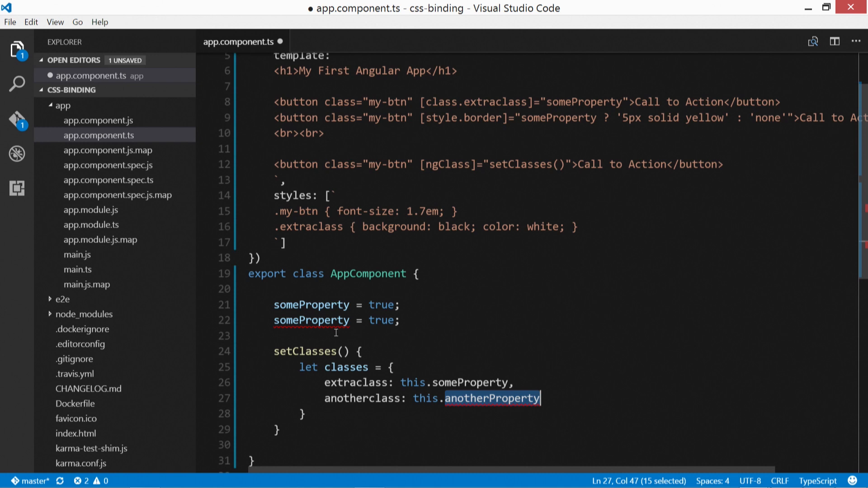
text(anotherProperty)
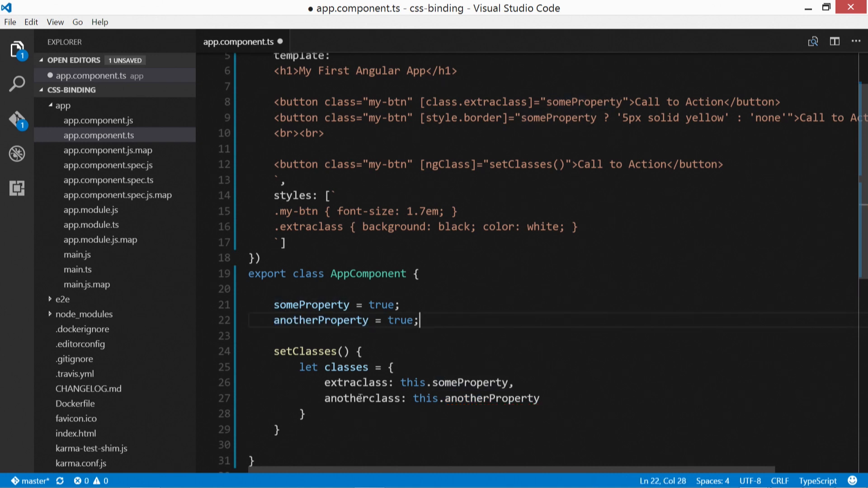
text(.anotherclass {)
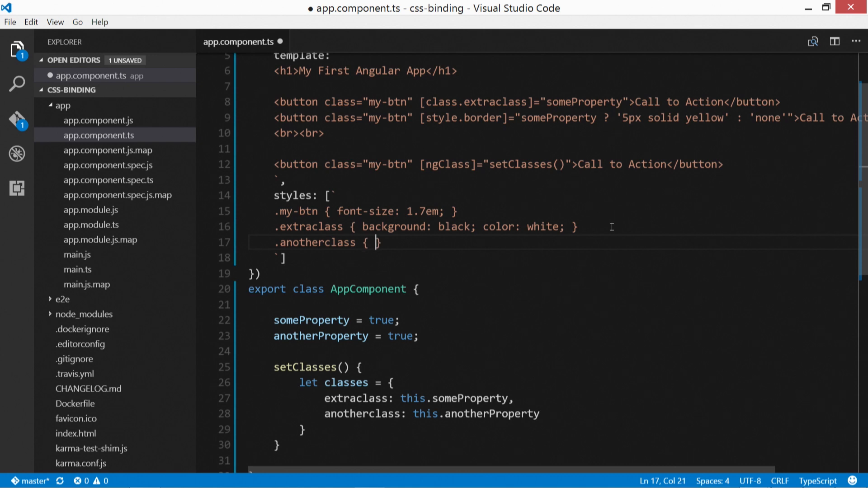
text(font-weight:)
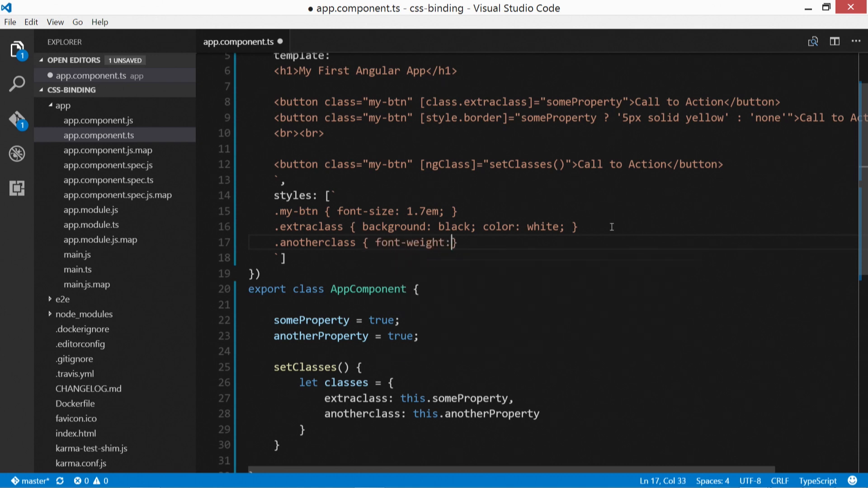
text(bold;)
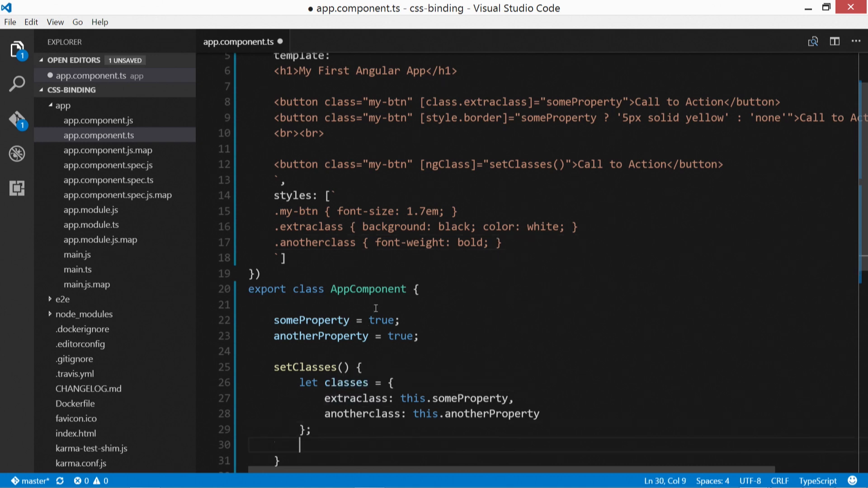
text(return)
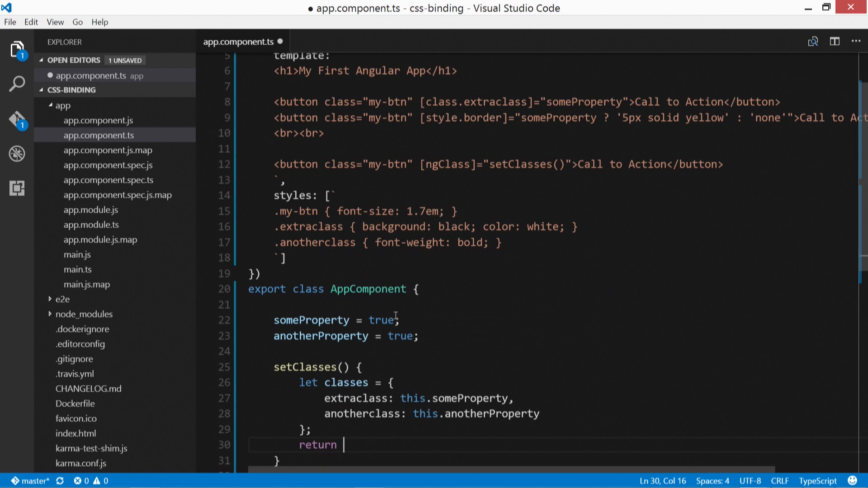
text(styles;)
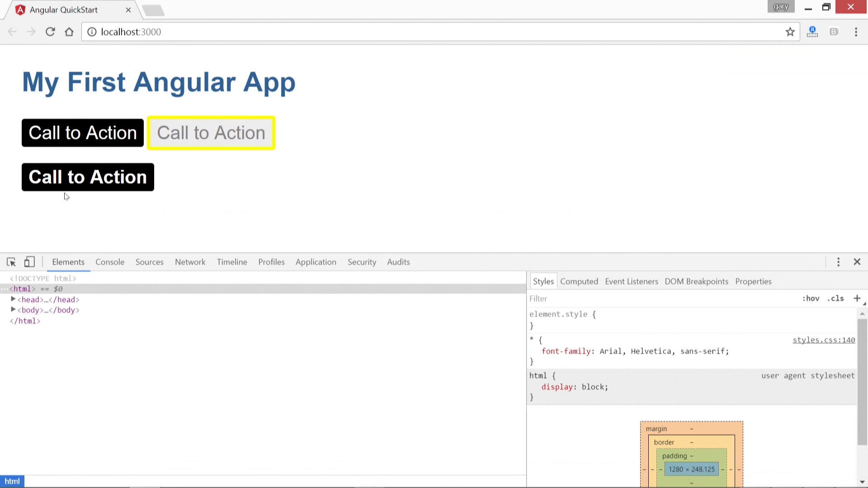
mouse_move(86, 184)
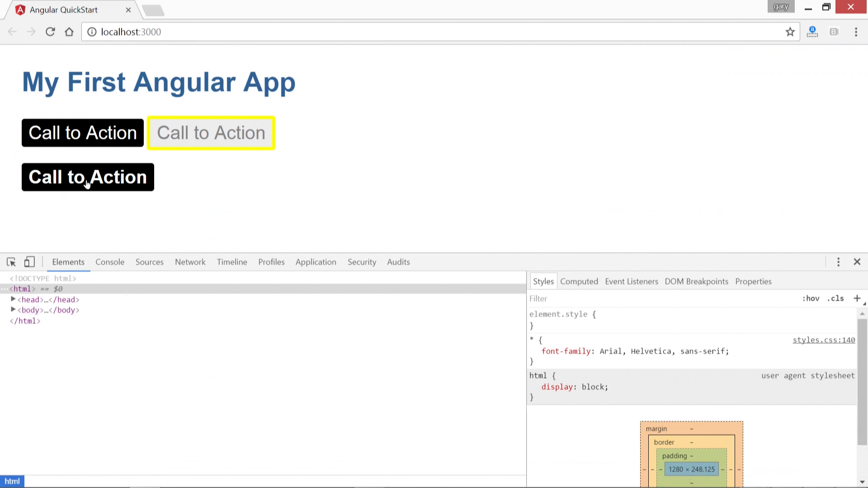
mouse_move(103, 184)
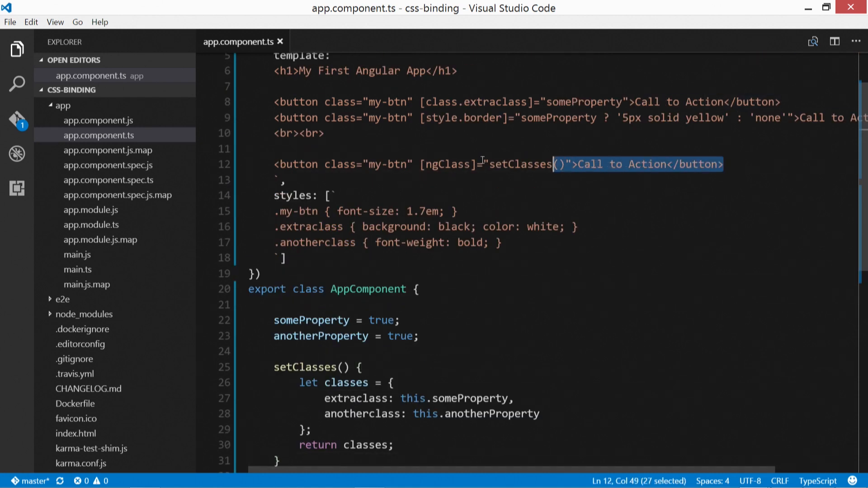
Duplicate the ngClass button and change its binding to [ngStyle]="setStyles()".
click(738, 161)
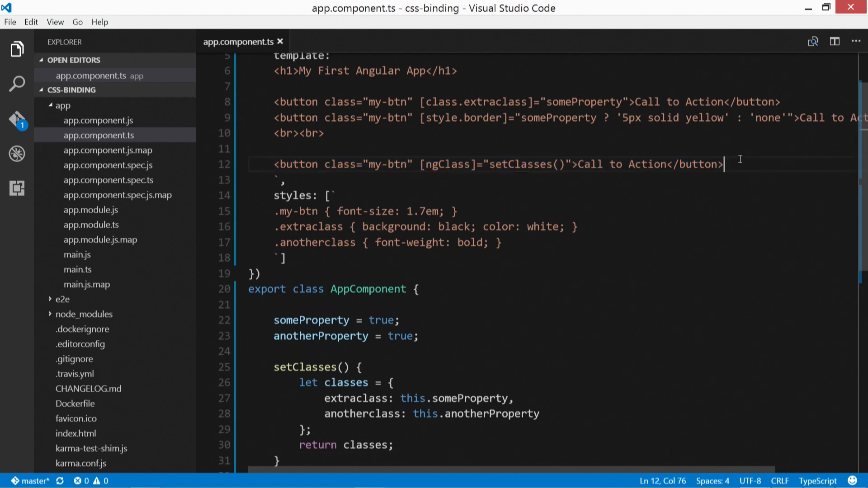
text(<button class="my-btn" [ngClass]="setClasses()">Call to Action</button>)
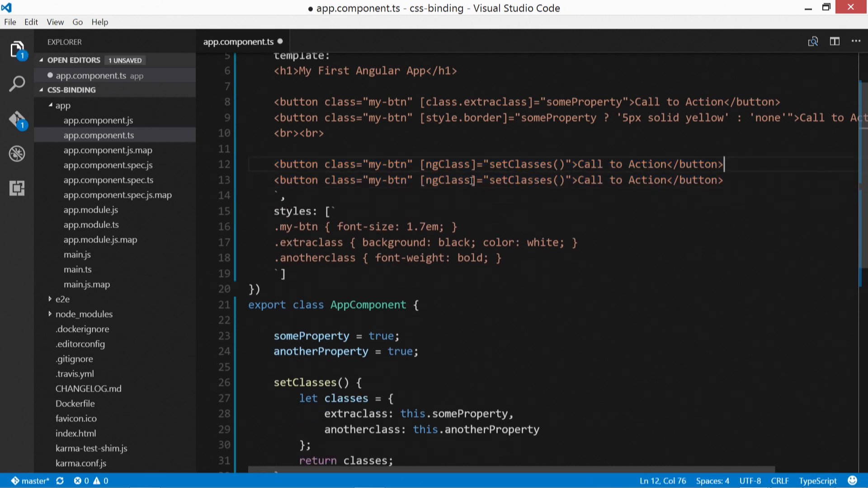
mouse_move(441, 176)
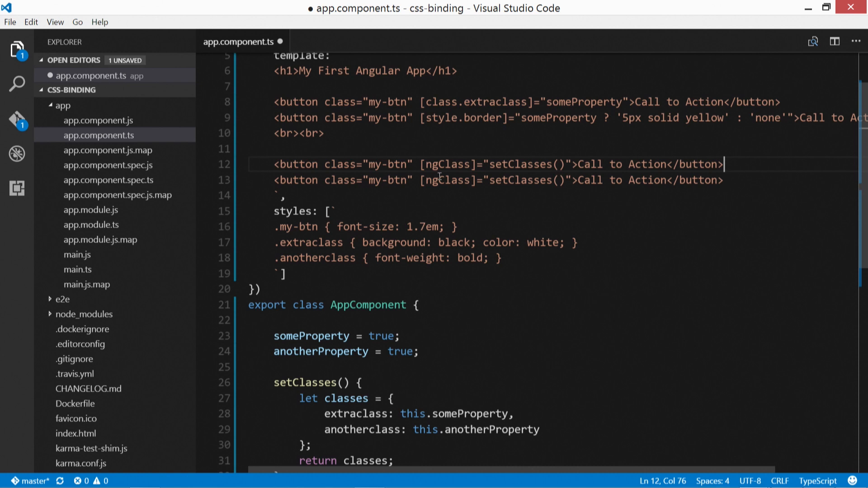
double_click(445, 180)
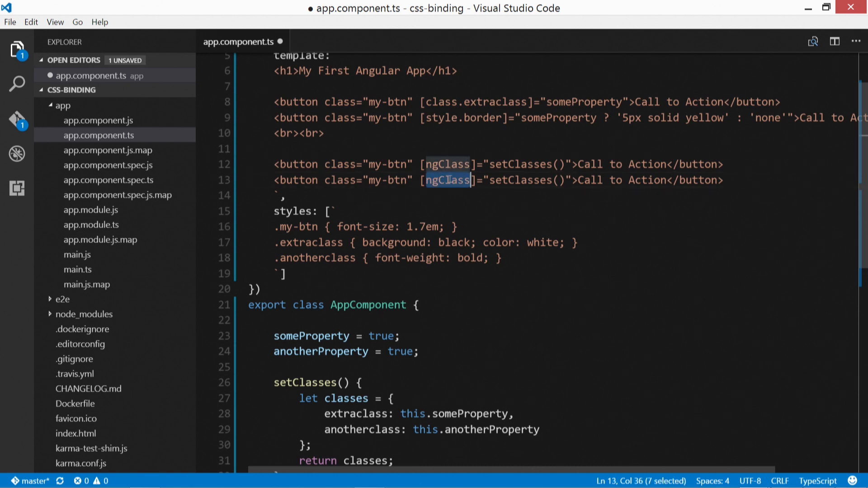
text(ngStyle)
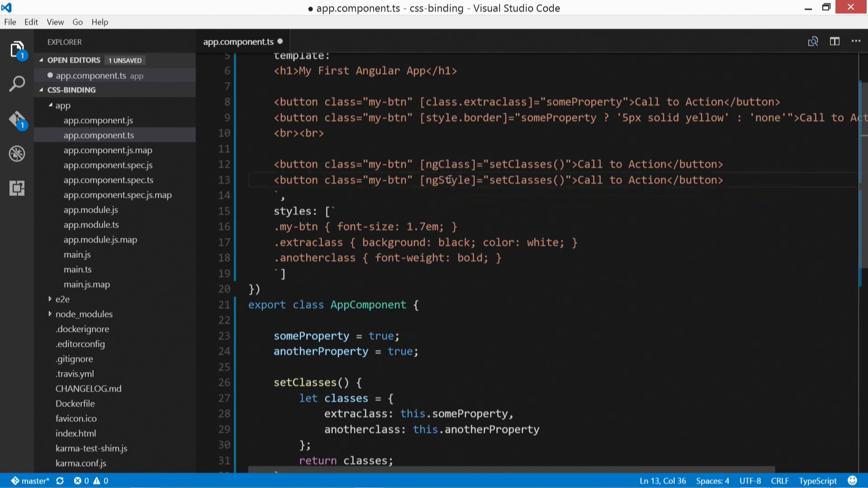
double_click(519, 180)
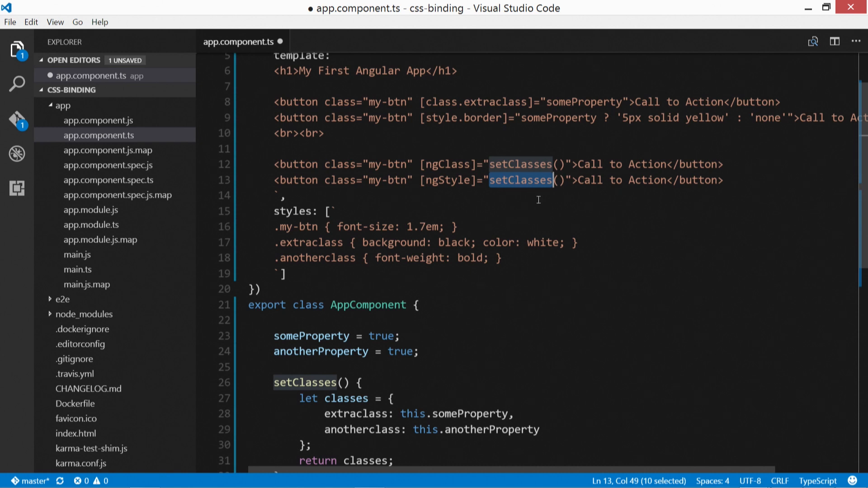
text(setStyles)
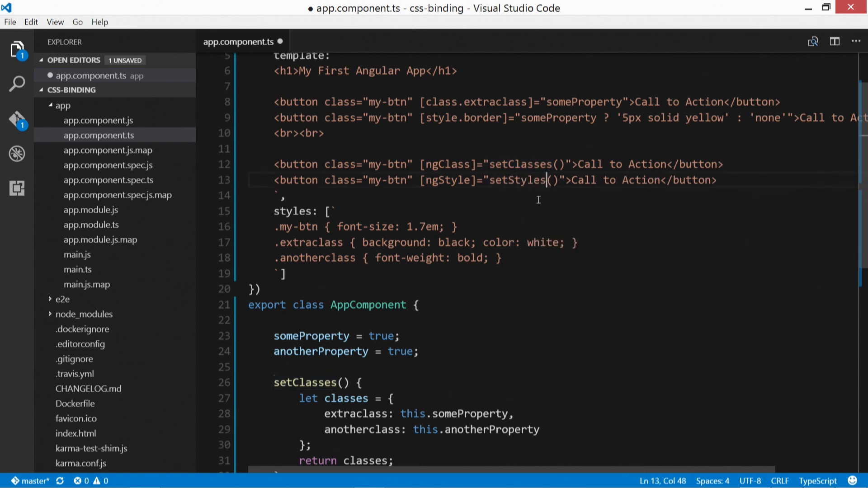
scroll(down, 3)
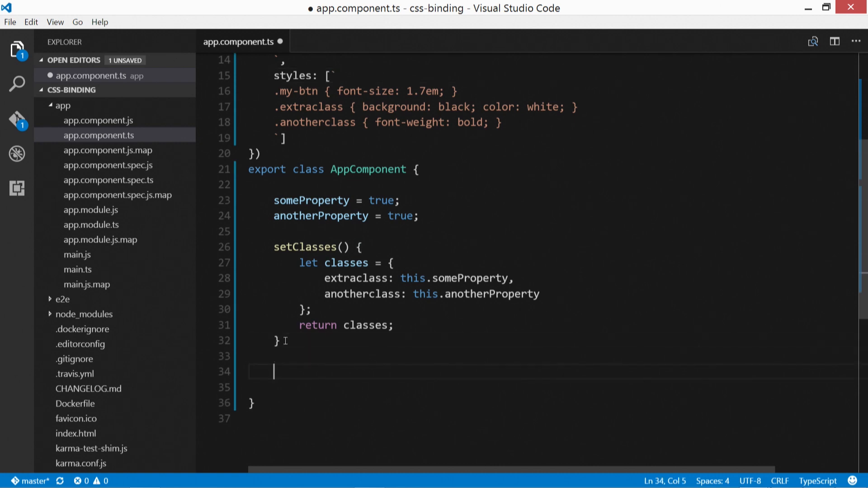
Start a setStyles() method with 'let styles = {' modelled on the classes object.
text(setStyl)
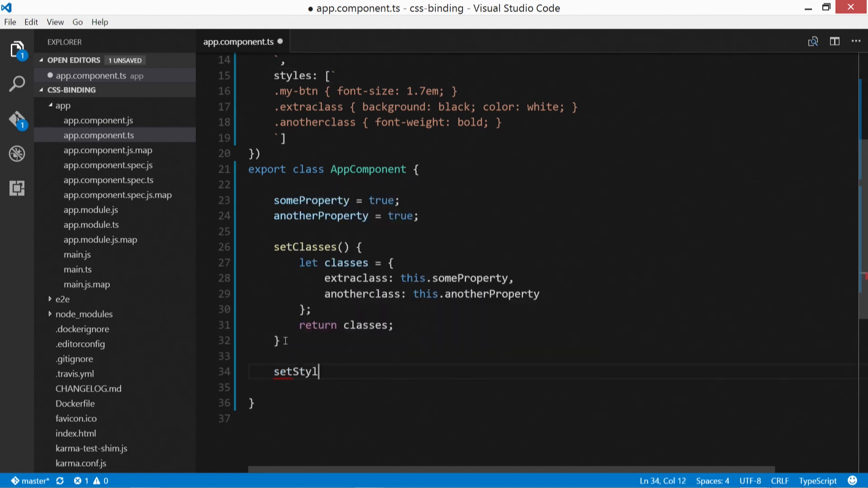
text(es() {)
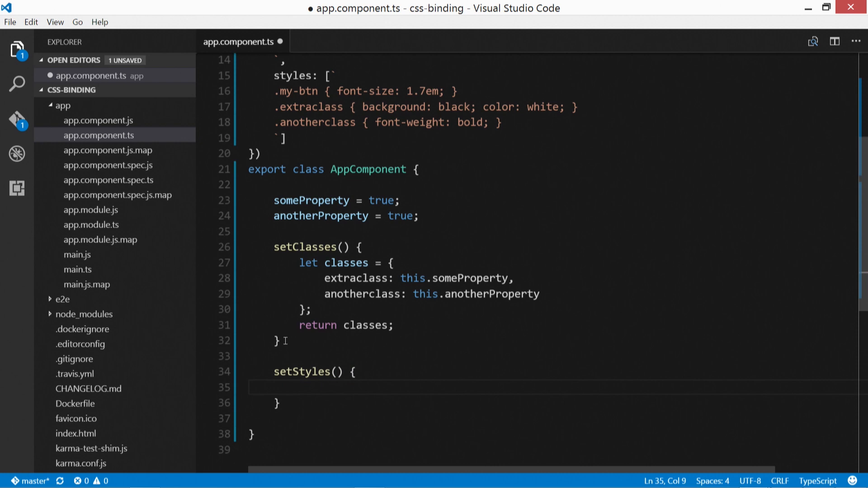
text(let styles =)
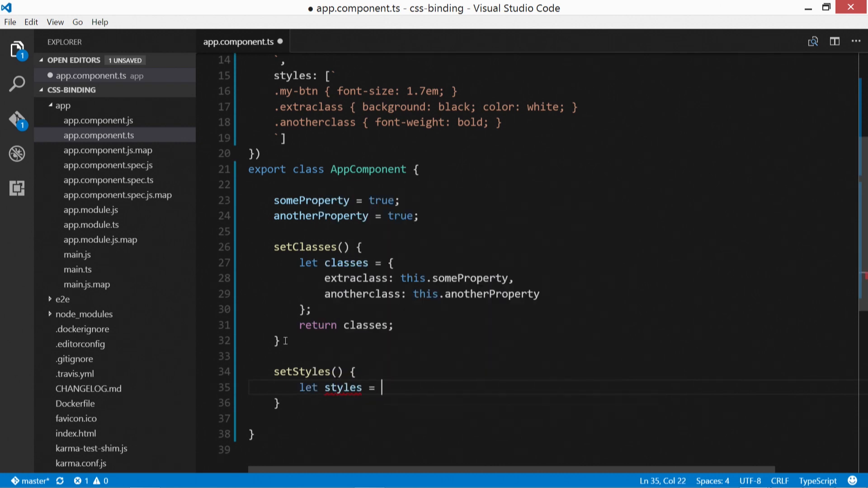
text({)
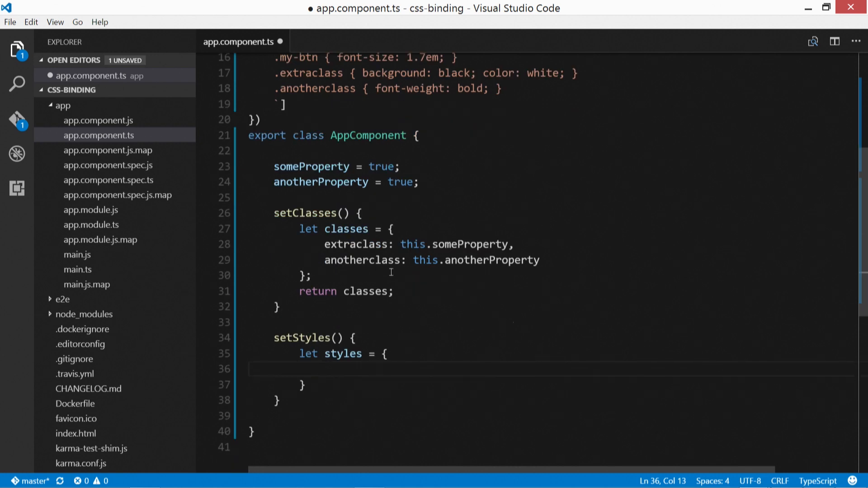
drag(325, 244, 514, 244)
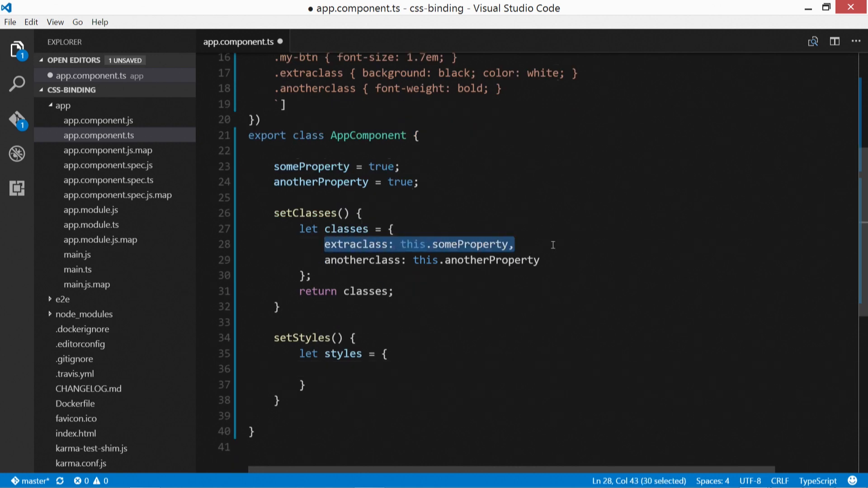
click(342, 354)
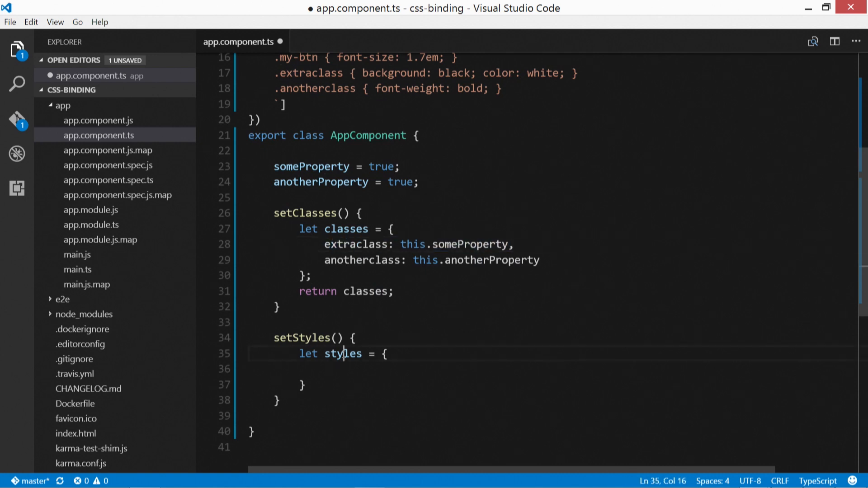
click(399, 368)
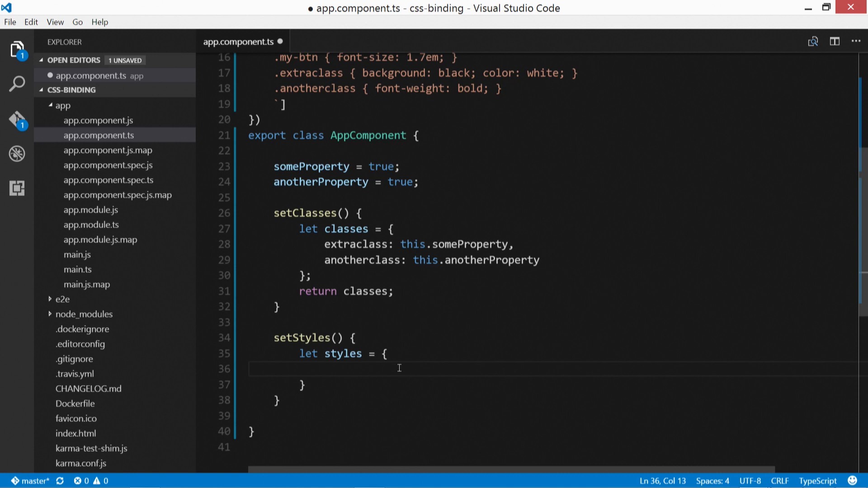
Add 'font-style': this.someProperty ? 'italic' : 'normal', to the styles object.
text('font-style)
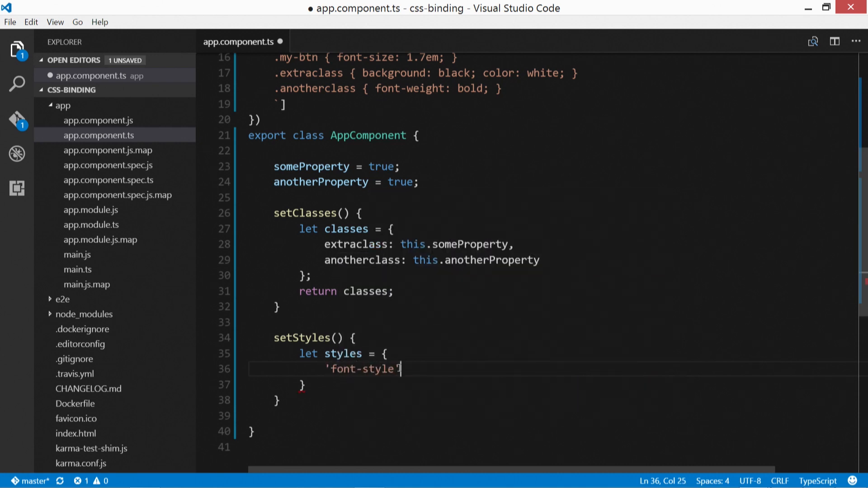
text(: this.)
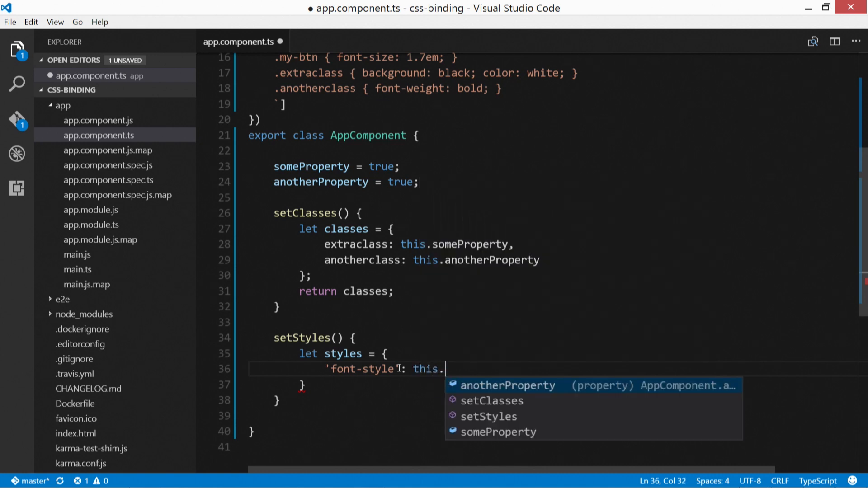
text(someProperty)
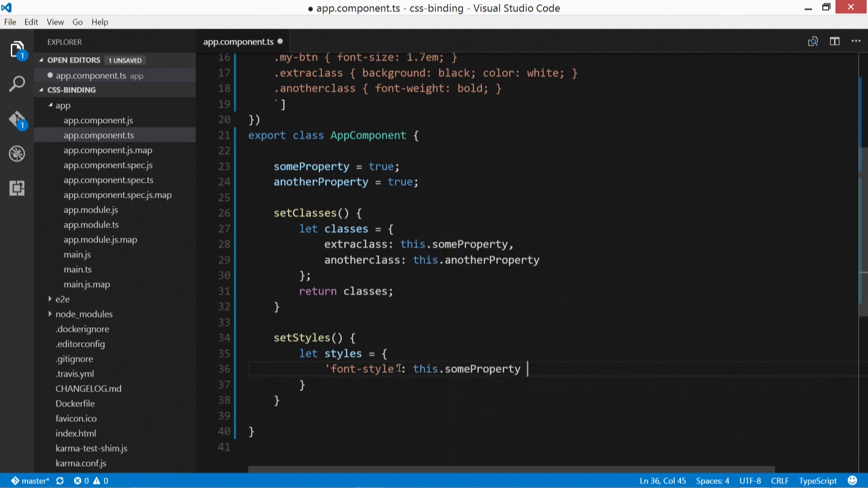
text(? '')
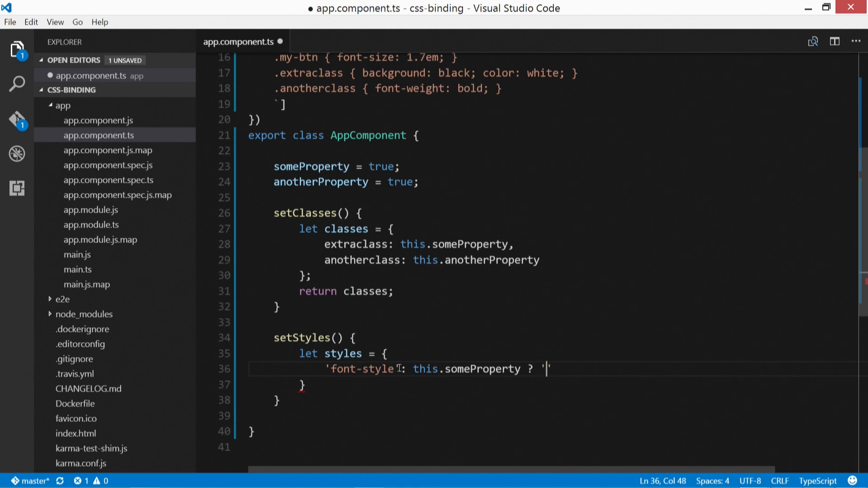
text(italic)
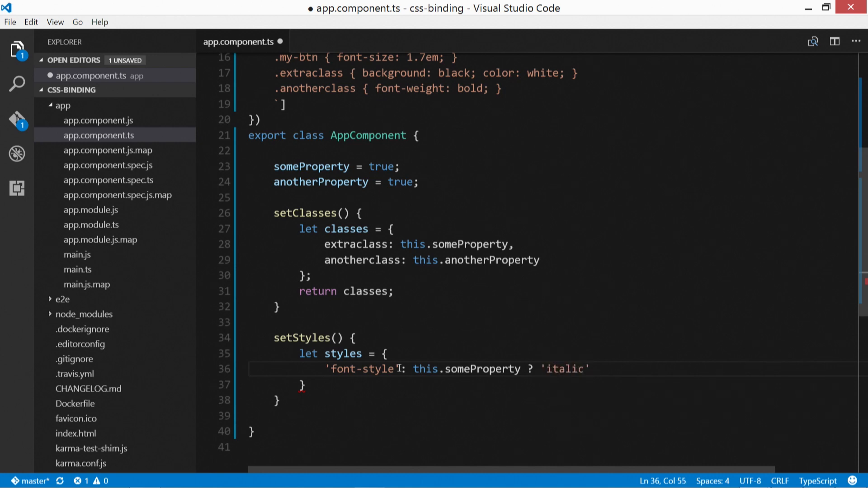
text(: 'no')
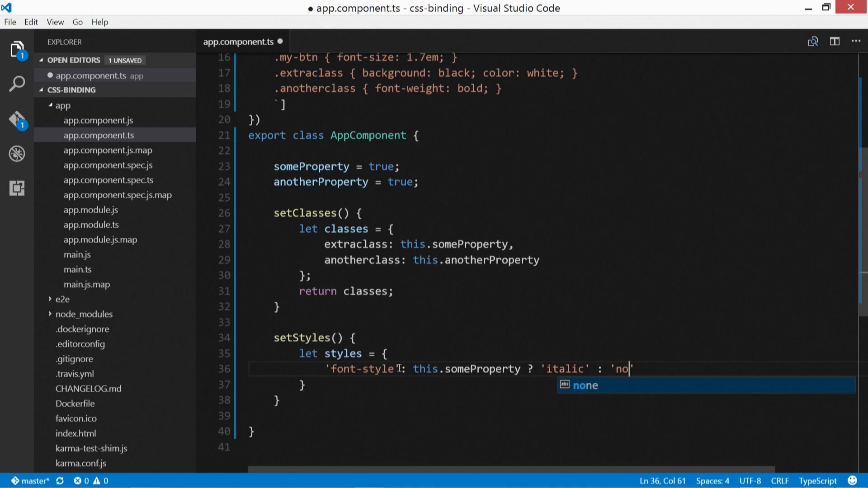
text(rmal',)
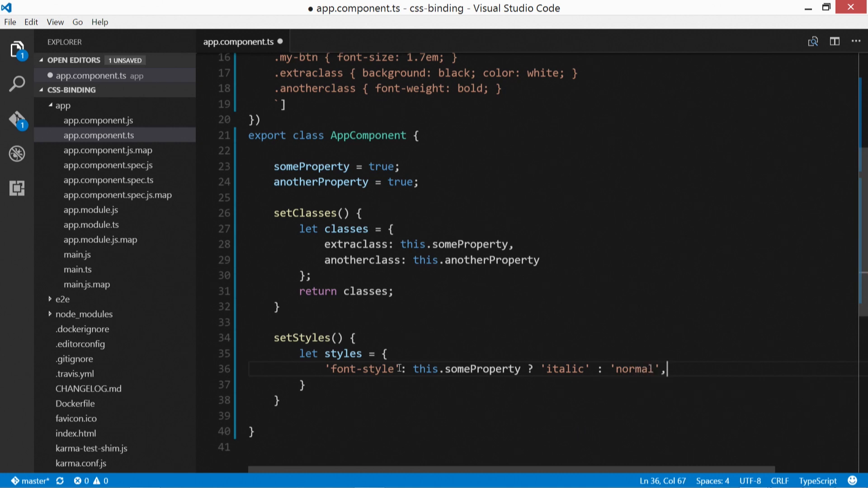
key(Enter)
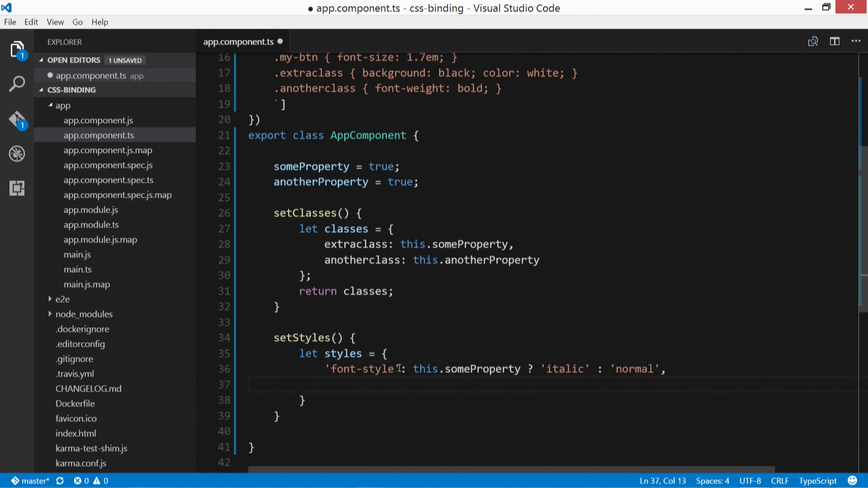
Add 'font-weight': this.anotherProperty ? 'bold' : 'normal' and return styles from setStyles.
text('font-weight':)
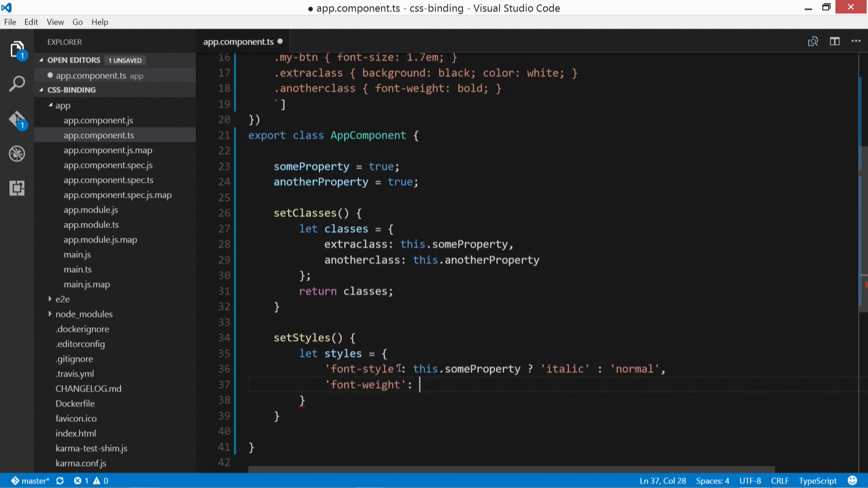
text(this)
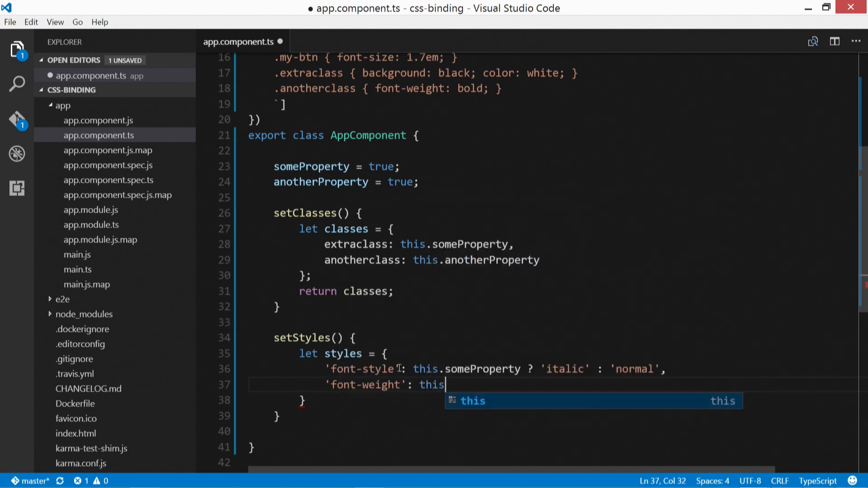
text(.anotherProperty)
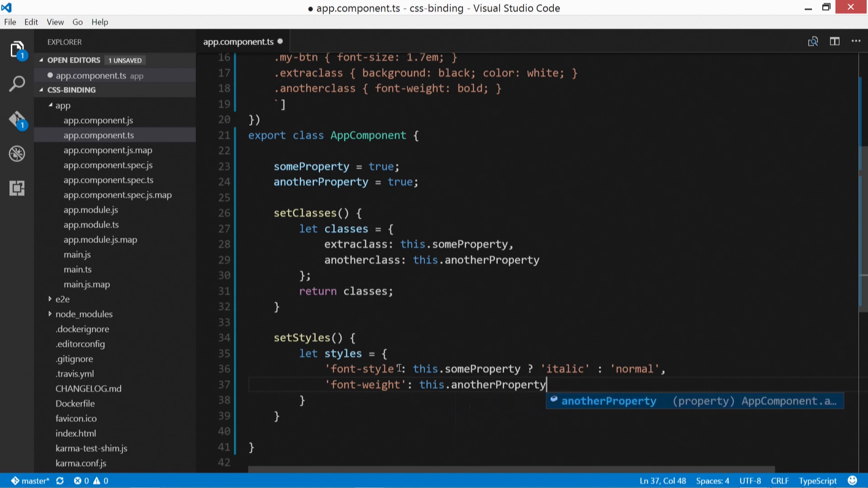
text(?)
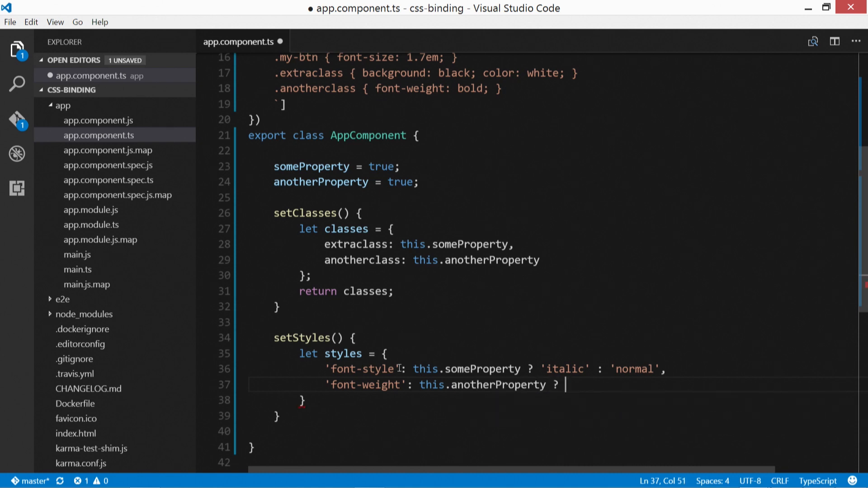
text('bold' :)
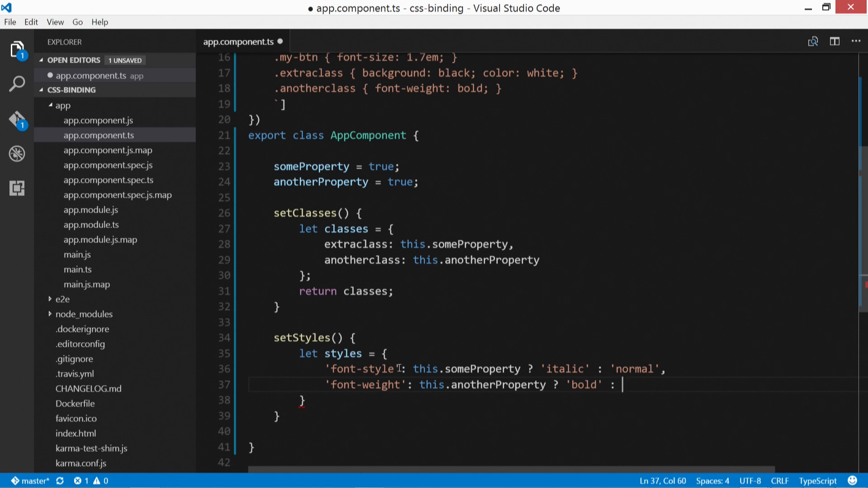
text('normal';)
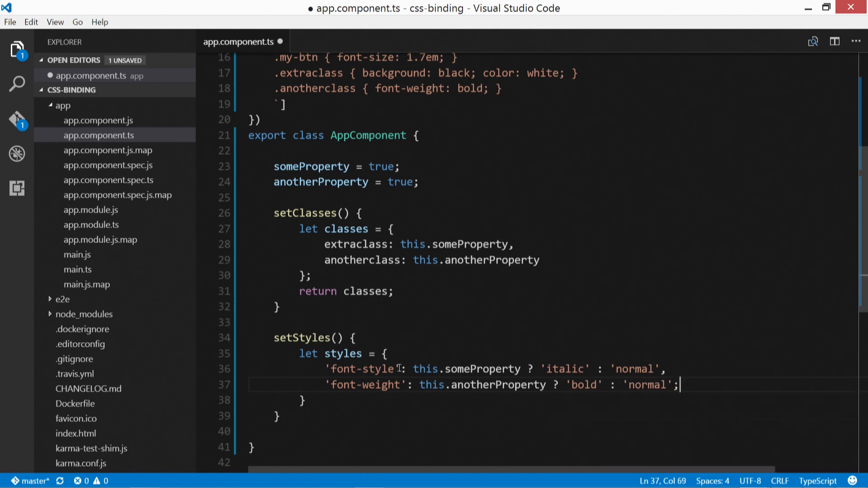
key(Backspace)
text(r)
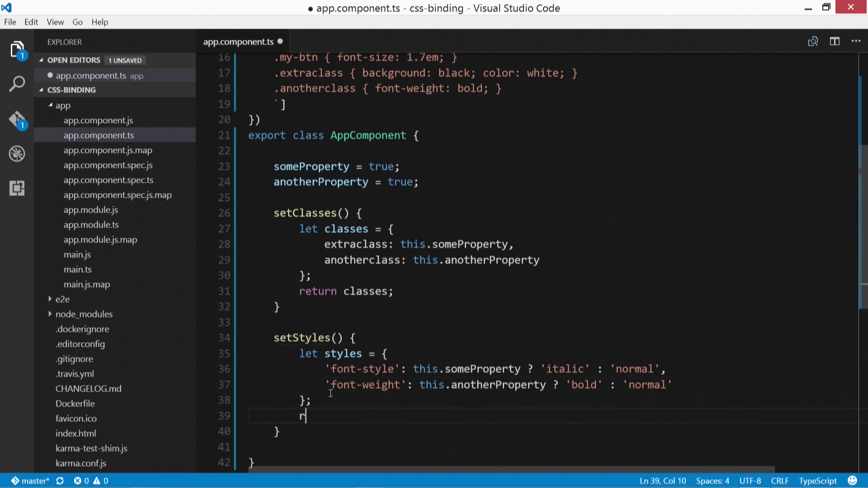
text(eturn styles;)
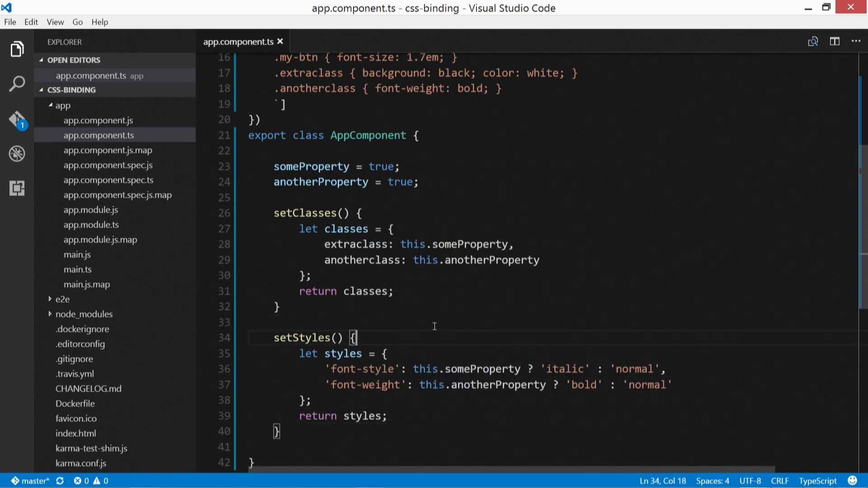
Negate the font-weight condition to !this.anotherProperty.
click(145, 475)
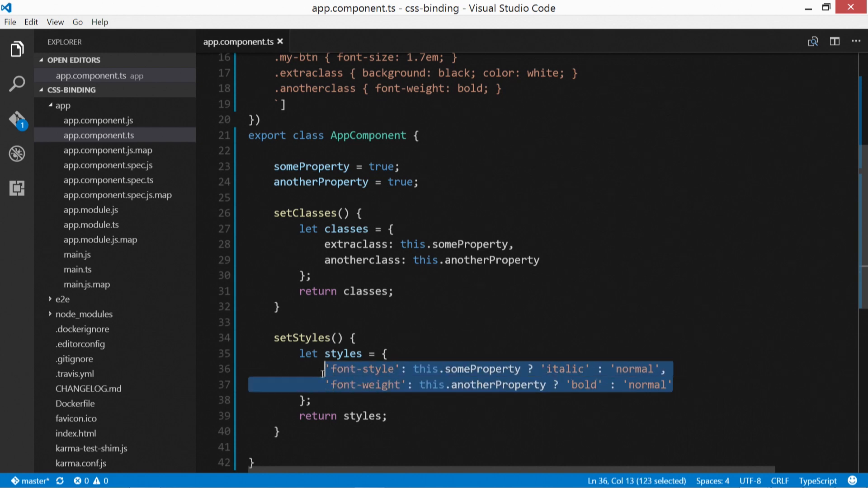
double_click(360, 369)
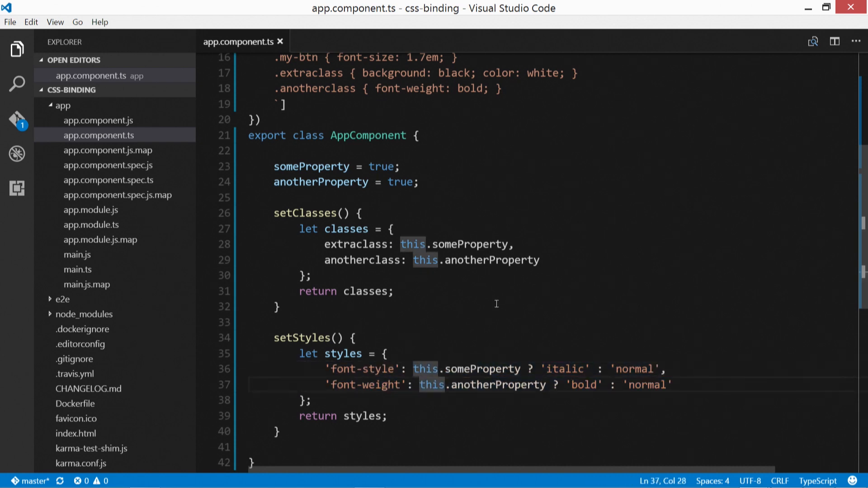
text(!)
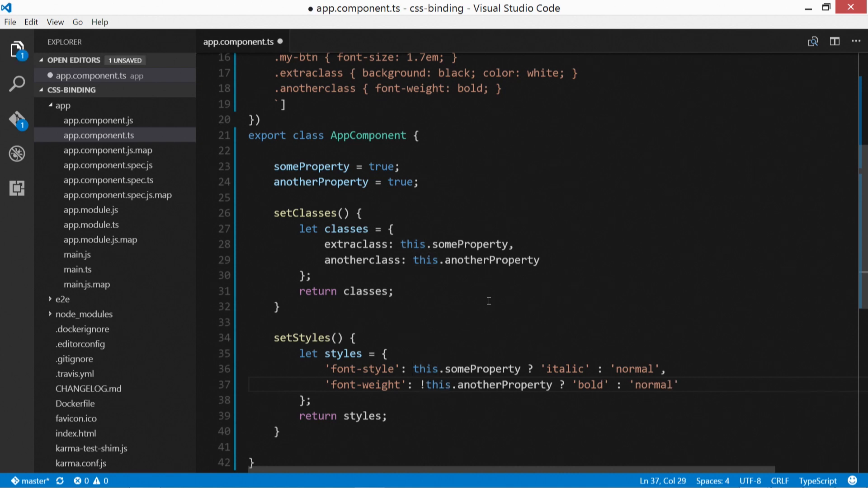